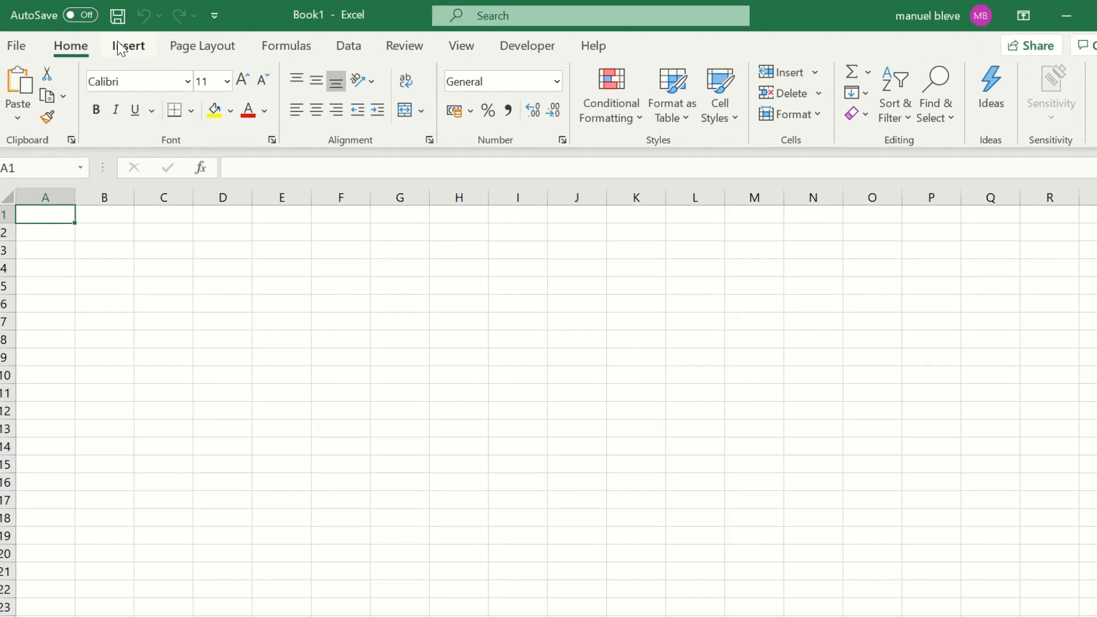
- Open the Office Add-ins store from Insert > Get Add-ins
{"action": "left_click", "coordinate": [129, 46]}
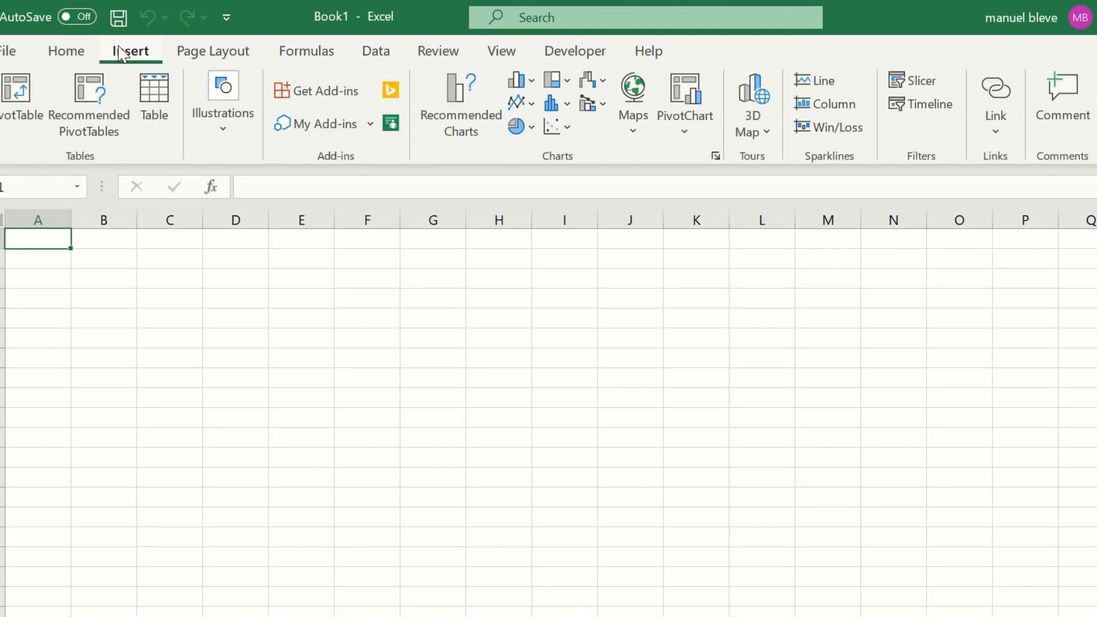
{"action": "left_click", "coordinate": [324, 91]}
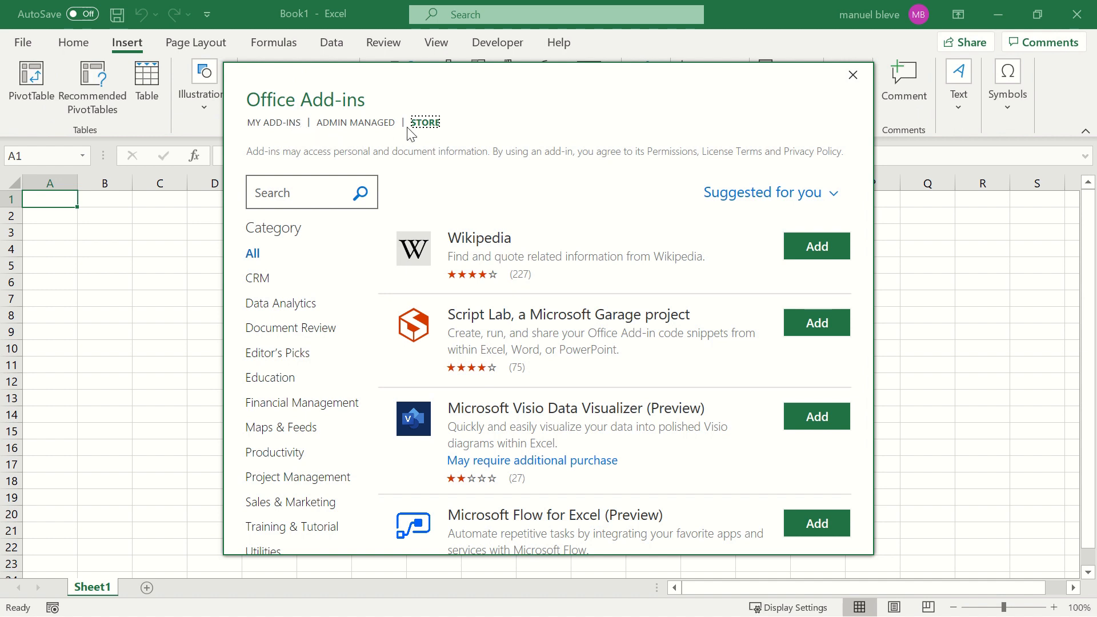
- Search the store for 'finbox' and add Finbox Stock Data, accepting the license terms
{"action": "left_click", "coordinate": [311, 192]}
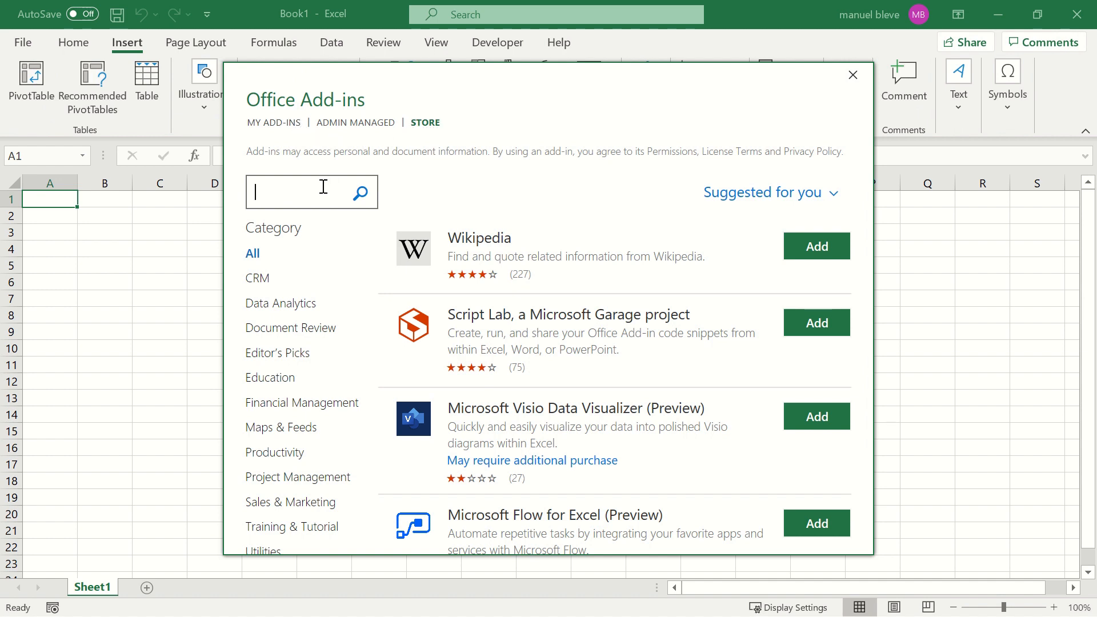
{"action": "type", "text": "finbox"}
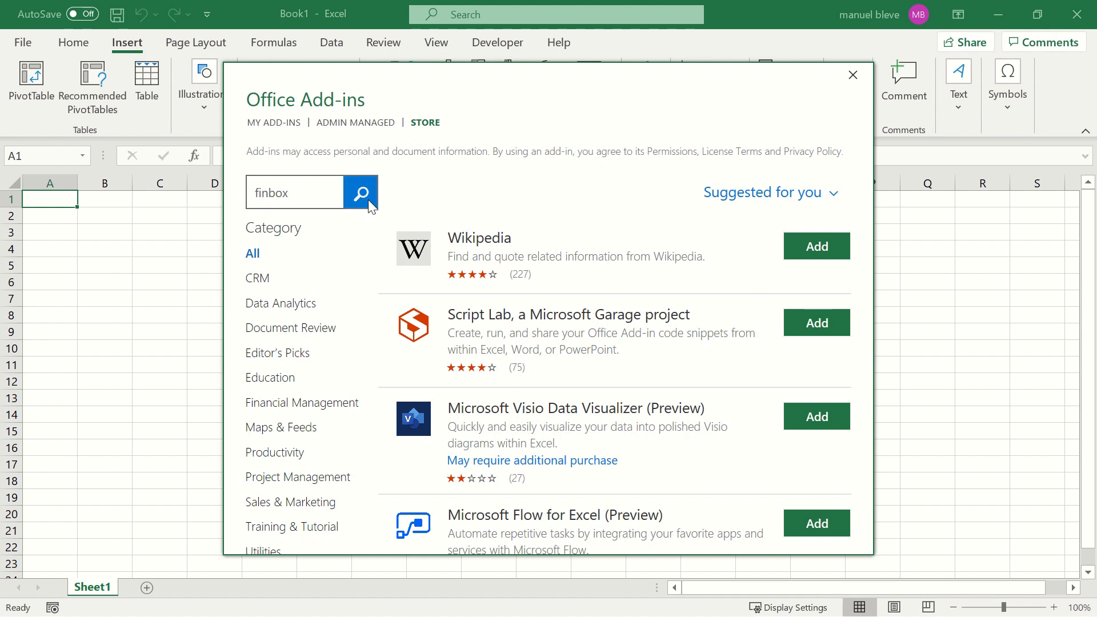
{"action": "left_click", "coordinate": [359, 193]}
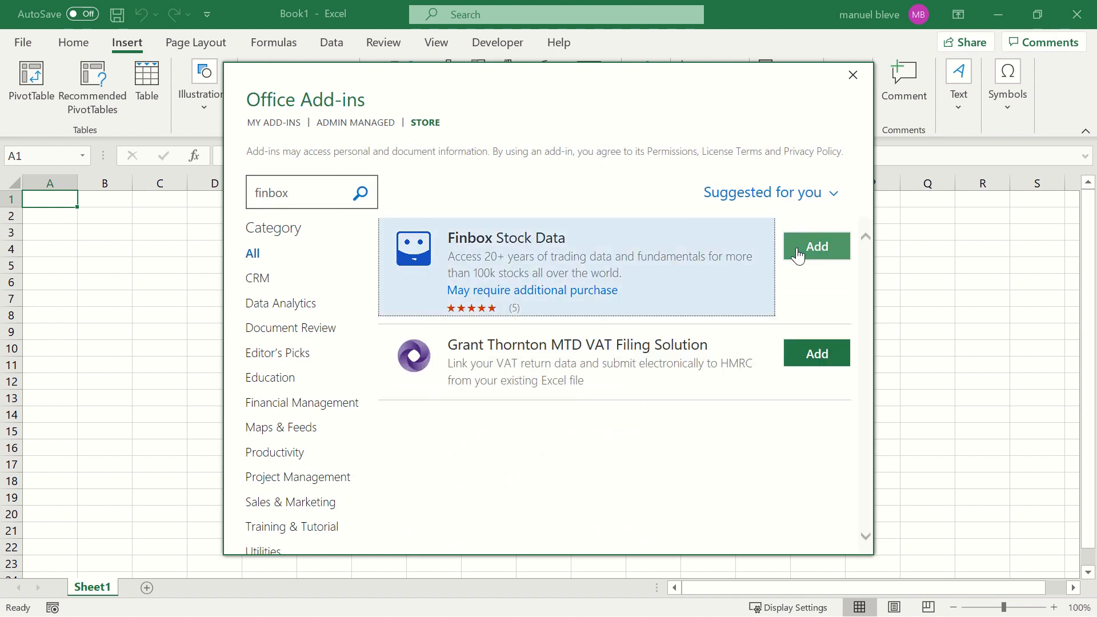
{"action": "left_click", "coordinate": [815, 246]}
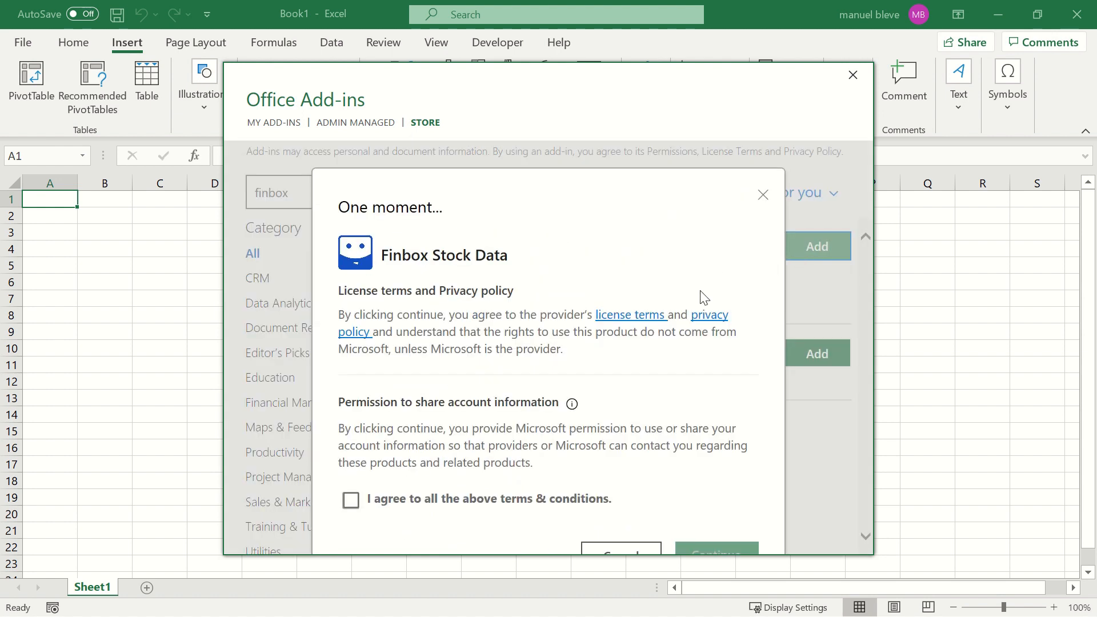
{"action": "left_click", "coordinate": [350, 499]}
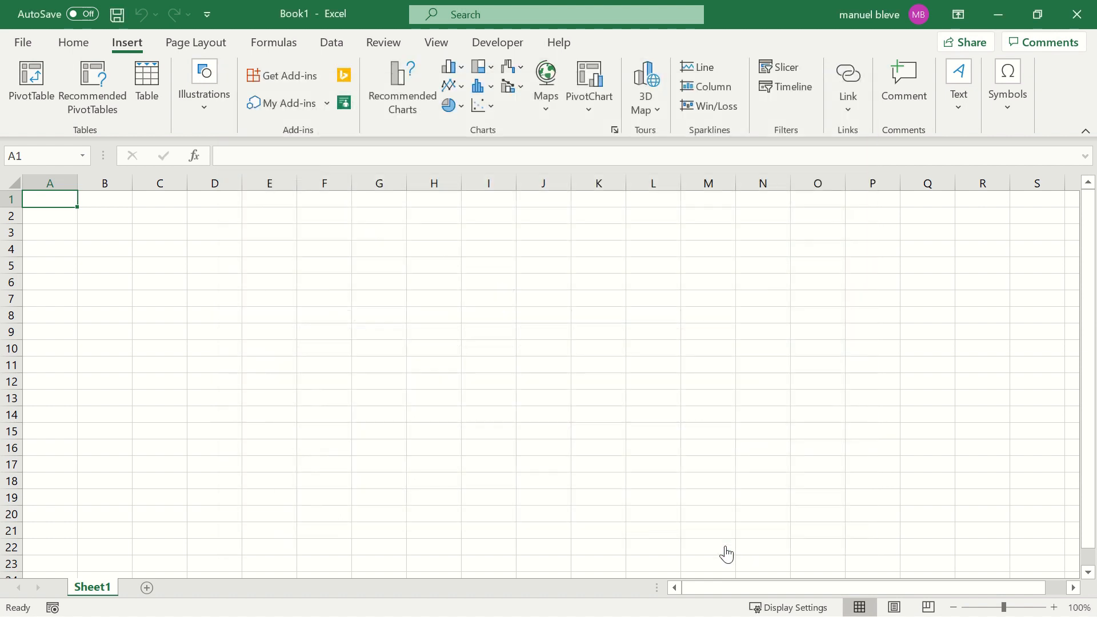
- Open the Finbox panel from the Home tab and bring up its Sign In form
{"action": "left_click", "coordinate": [73, 43]}
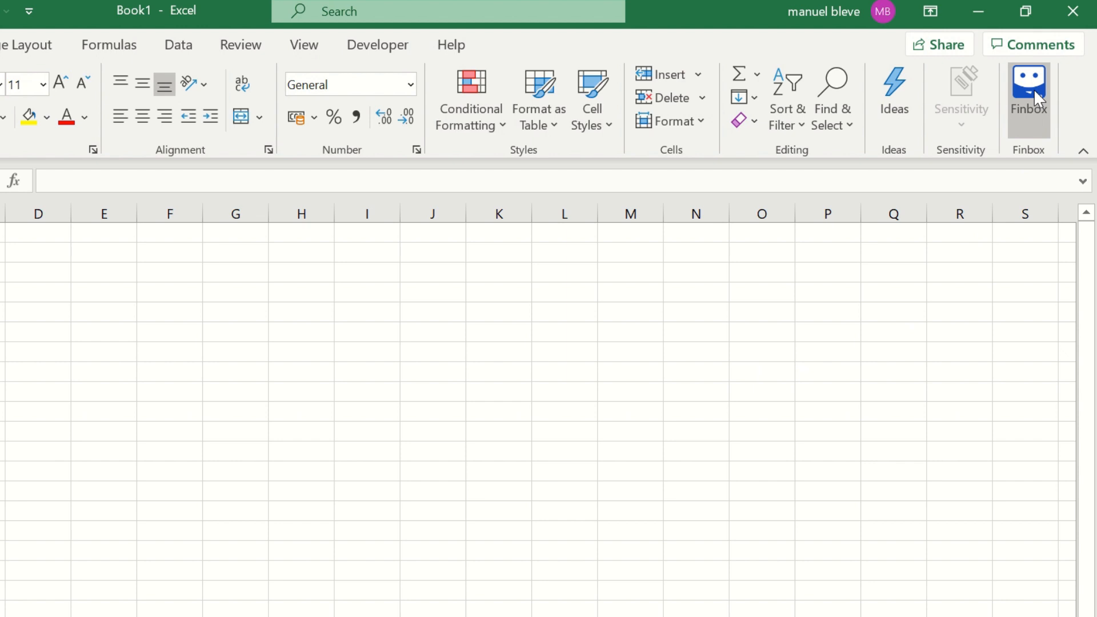
{"action": "left_click", "coordinate": [1027, 98]}
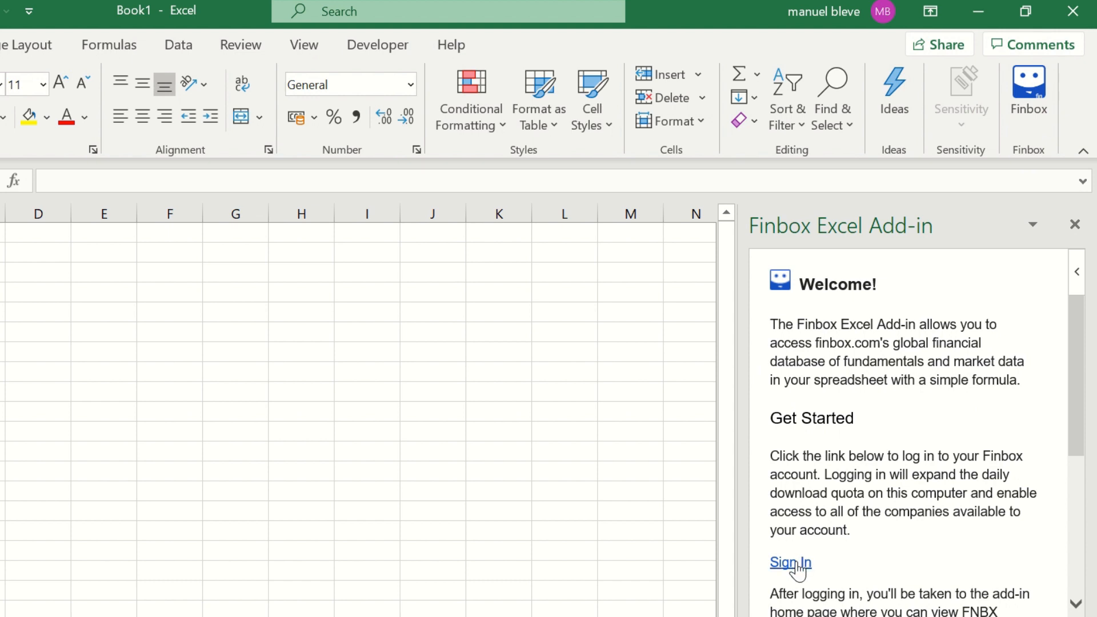
{"action": "left_click", "coordinate": [789, 563]}
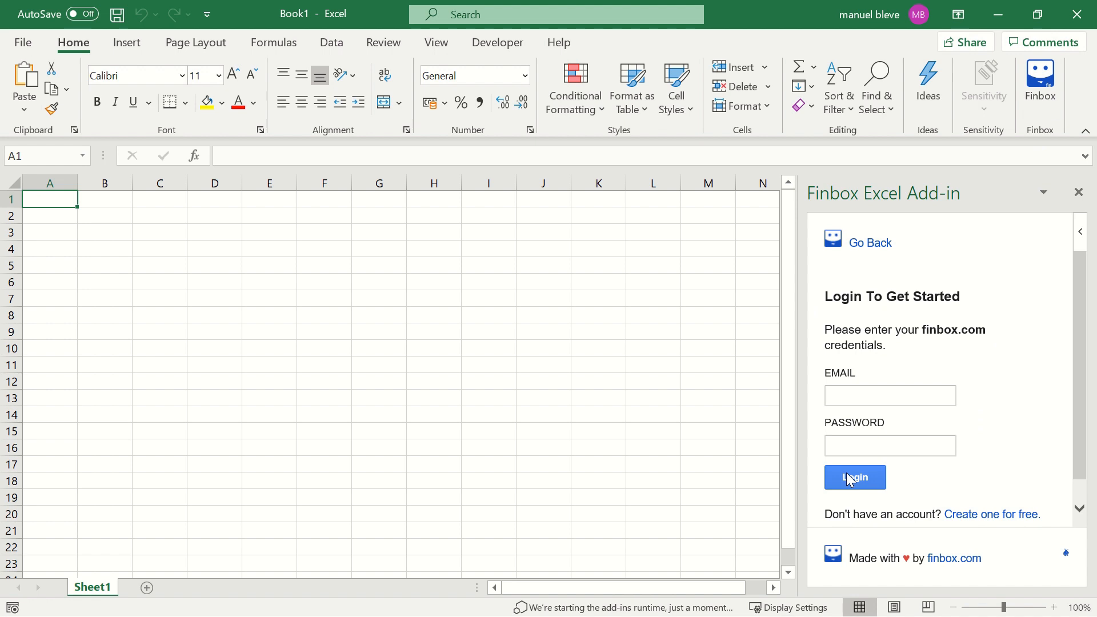
- Log in to Finbox with the finbox.com email credentials to reach the quota dashboard
{"action": "left_click", "coordinate": [889, 395]}
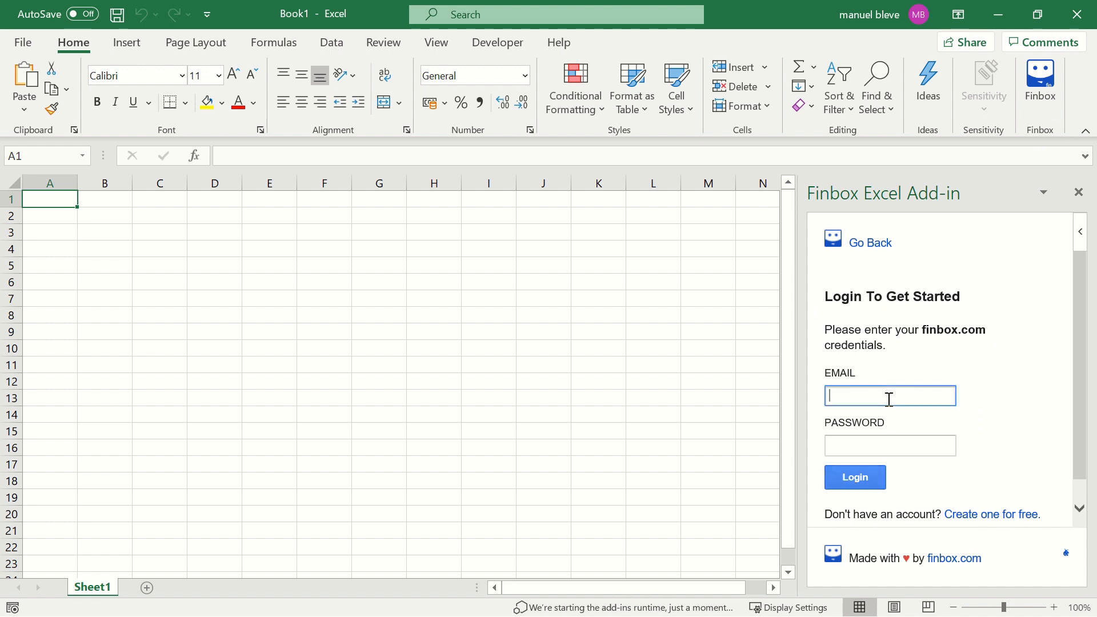
{"action": "left_click", "coordinate": [855, 477]}
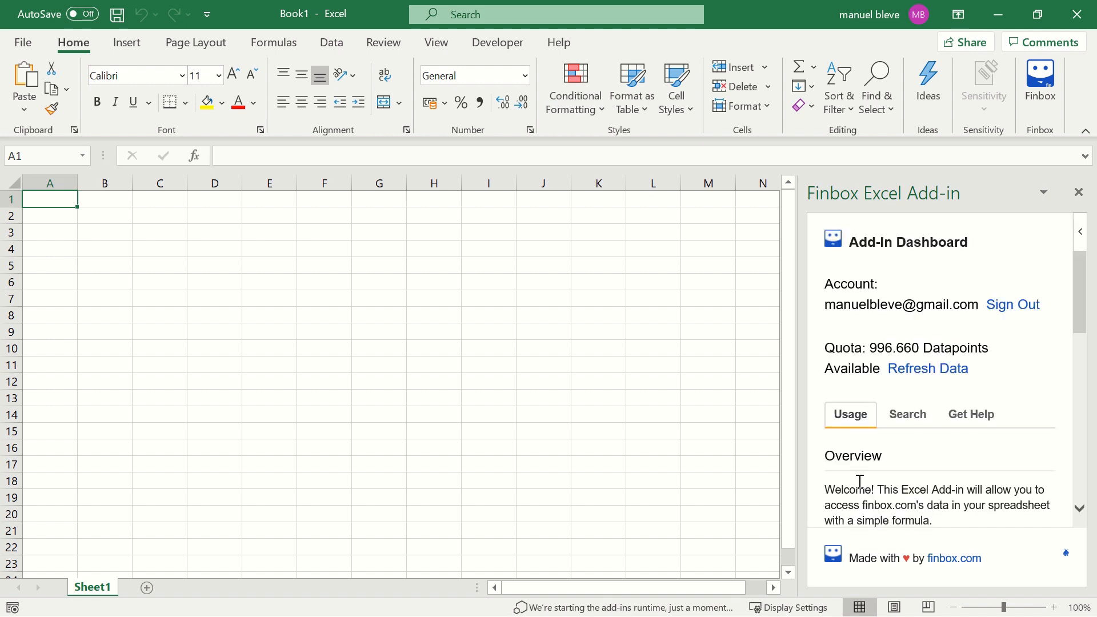
{"action": "mouse_move", "coordinate": [873, 487]}
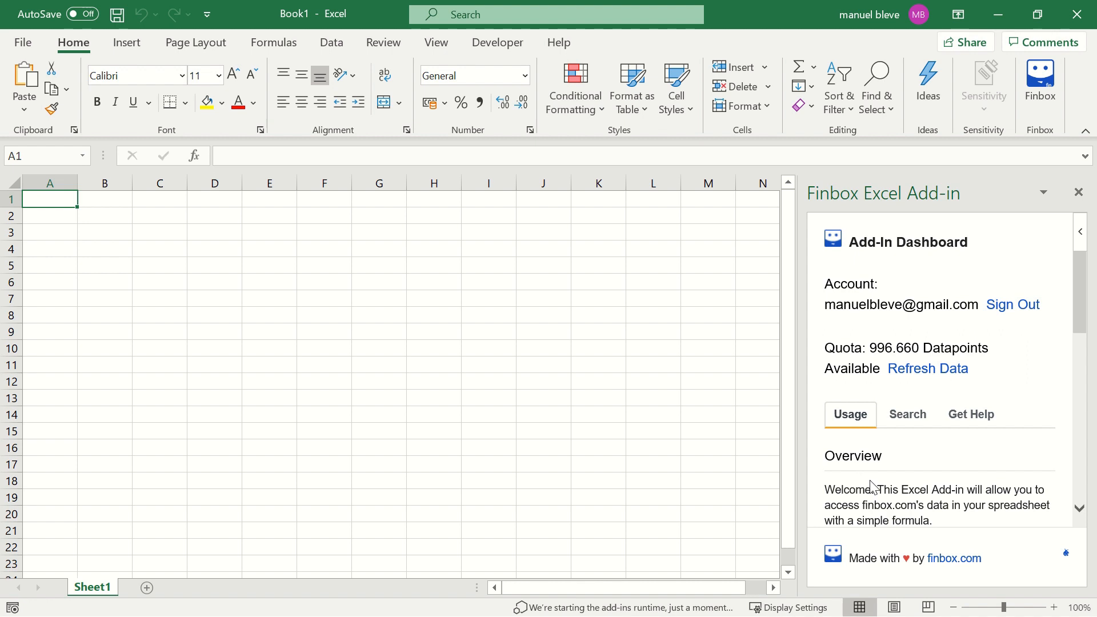
{"action": "scroll", "scroll_direction": "down", "scroll_amount": 3}
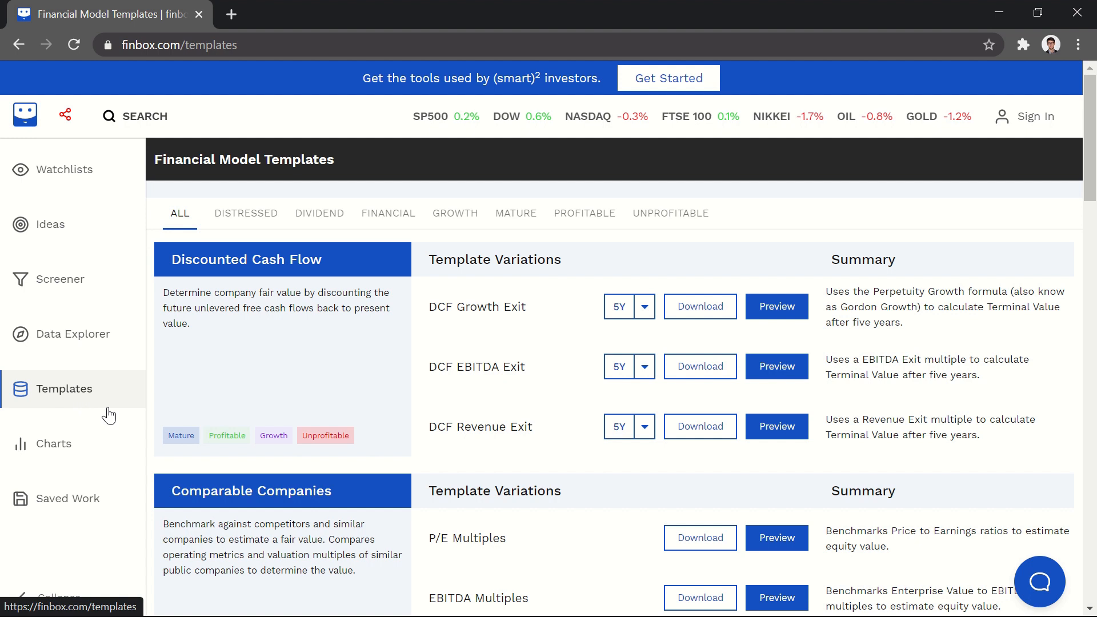
- Download the DCF Growth Exit template as an Excel workbook and edit ticker cell C5
{"action": "left_click", "coordinate": [775, 306]}
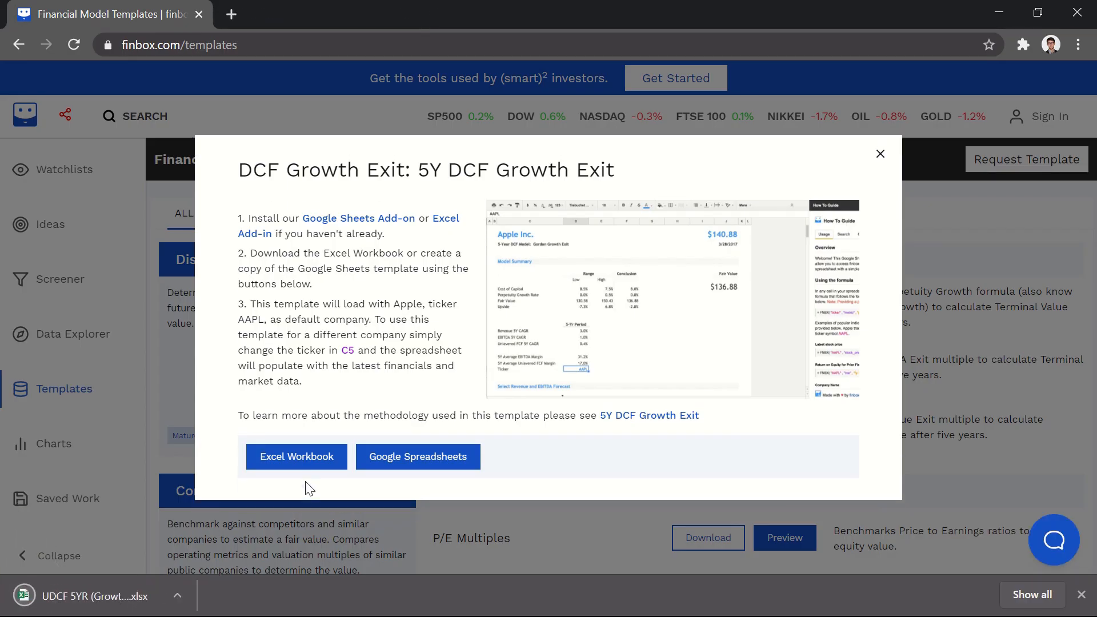
{"action": "left_click", "coordinate": [296, 456]}
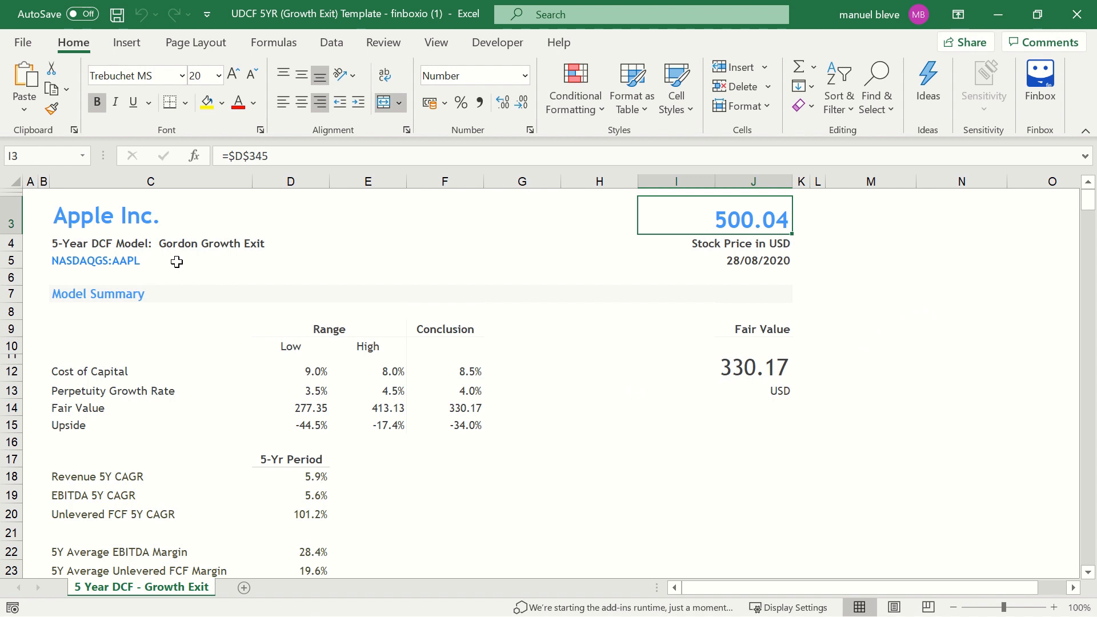
{"action": "double_click", "coordinate": [94, 261]}
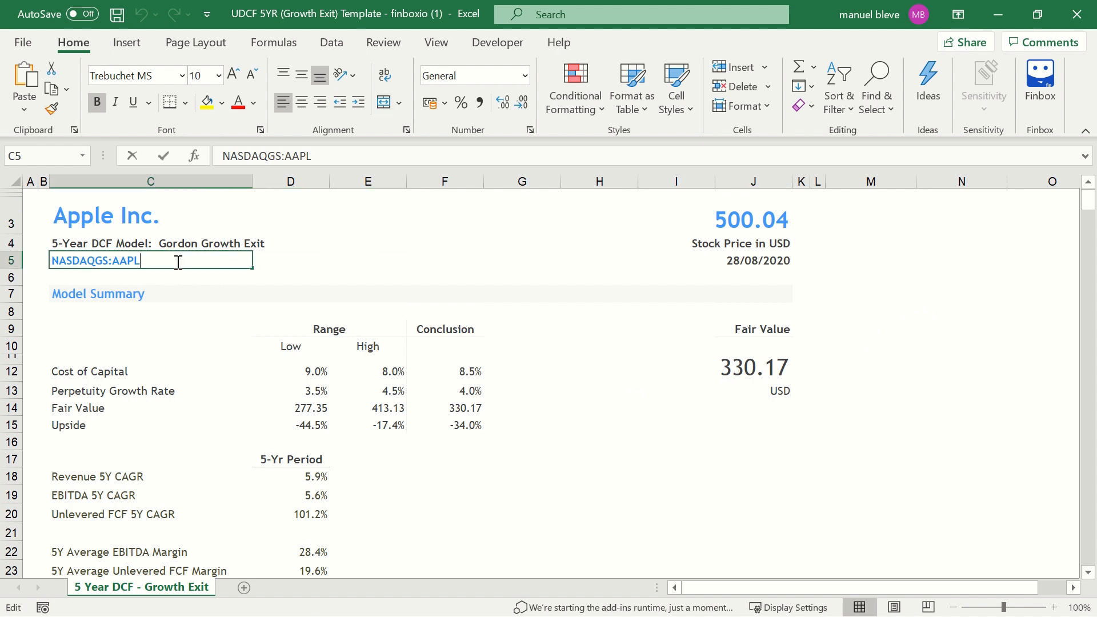